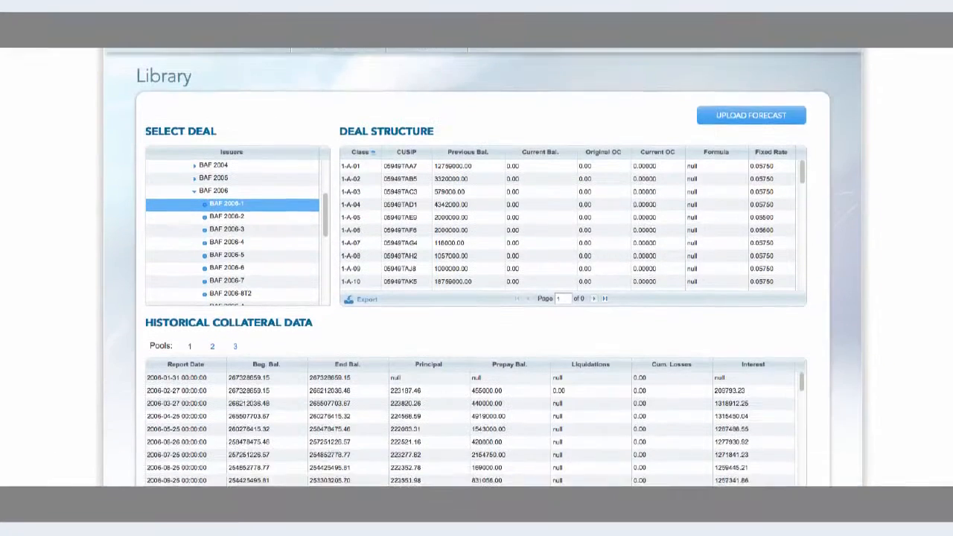
{"action": "scroll", "scroll_direction": "down", "scroll_amount": 3}
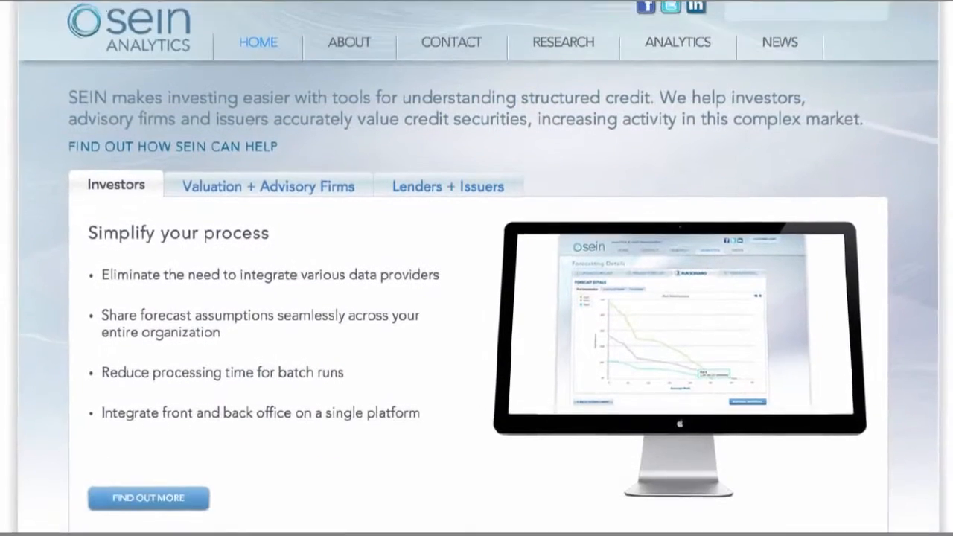
{"action": "scroll", "scroll_direction": "down", "scroll_amount": 3}
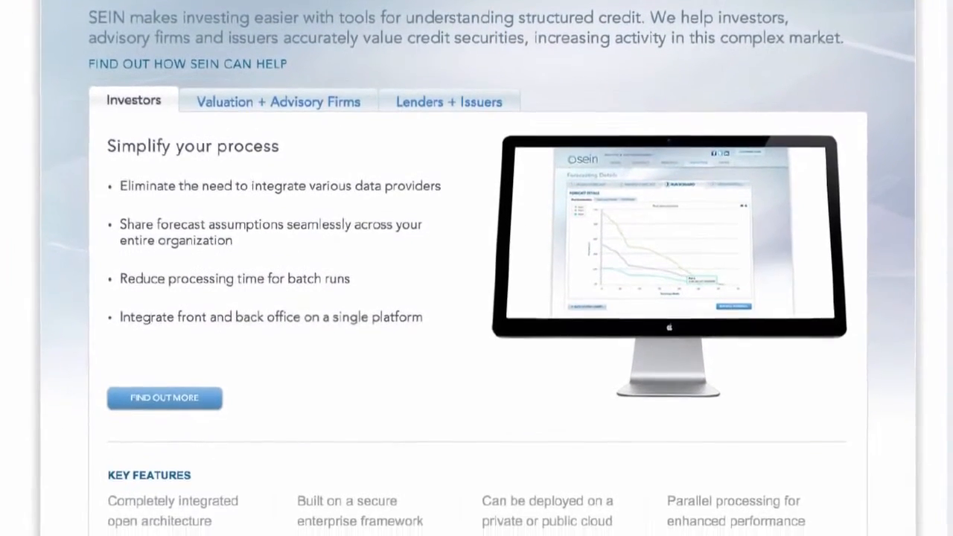